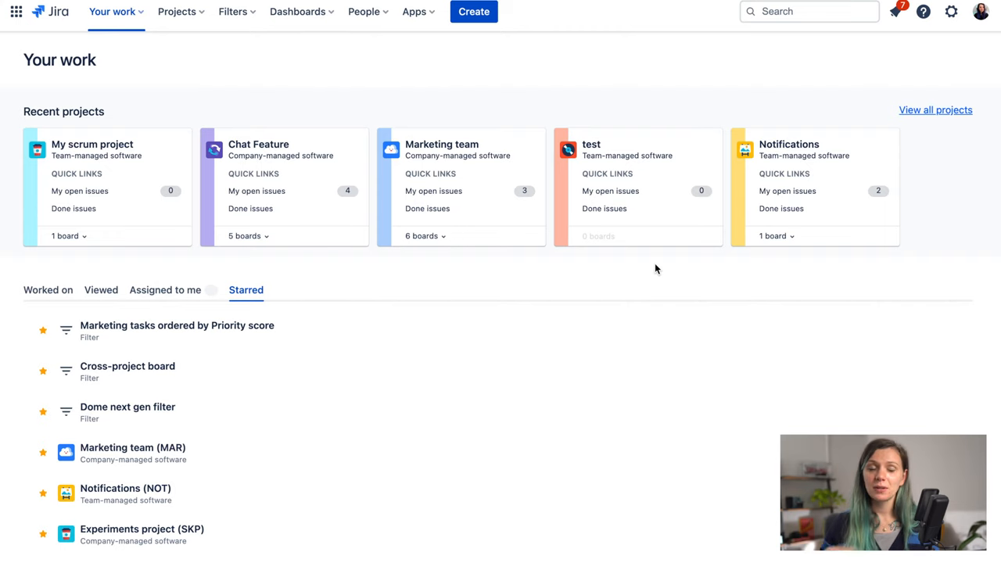
mouse_move(281, 25)
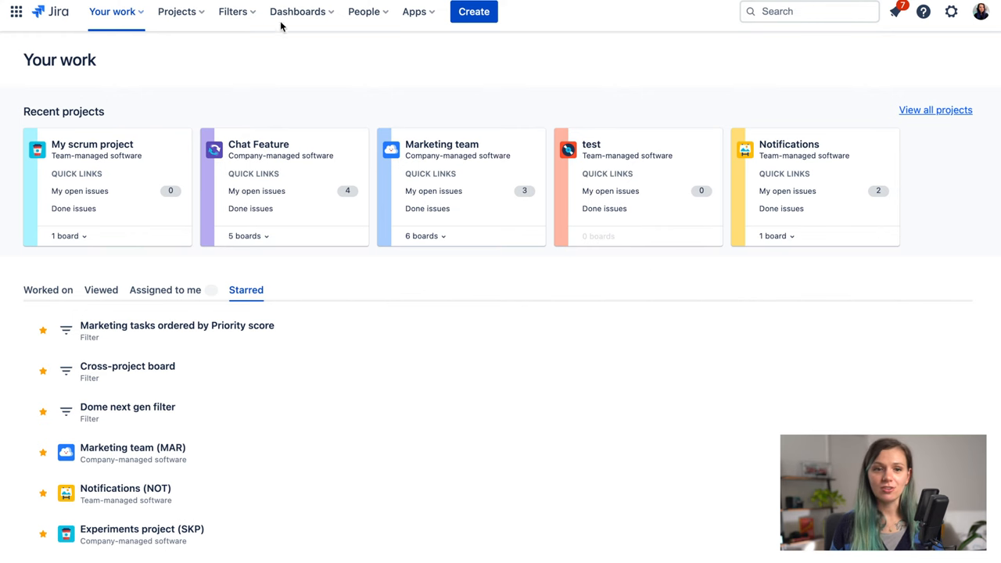
- Go from the Filters menu to Advanced issue search across all projects
click(232, 11)
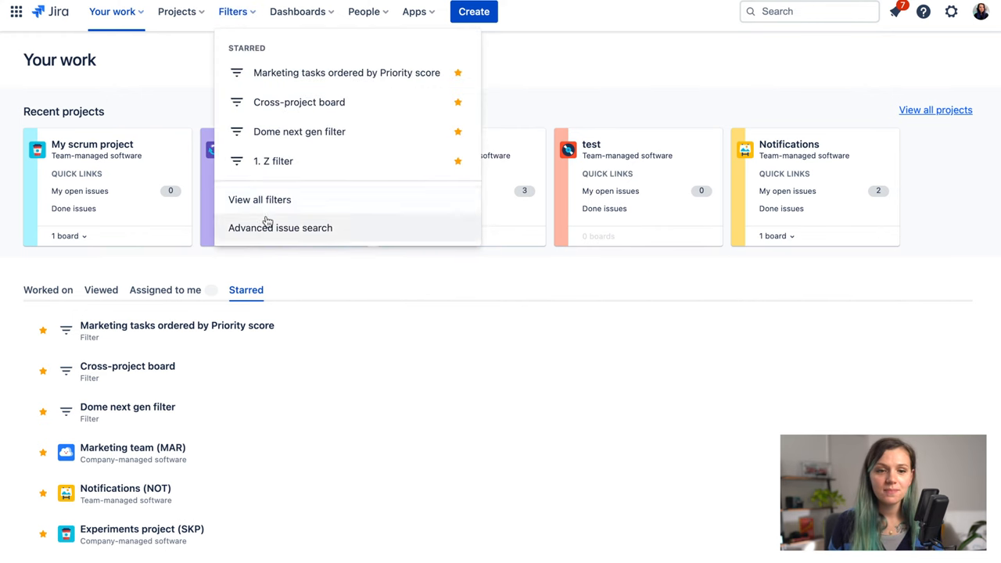
click(259, 200)
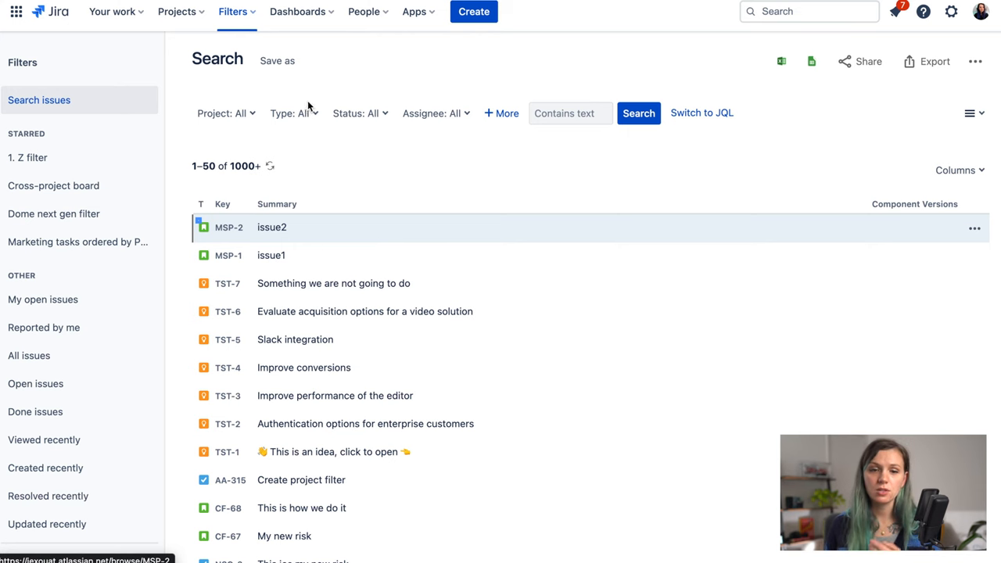
mouse_move(463, 125)
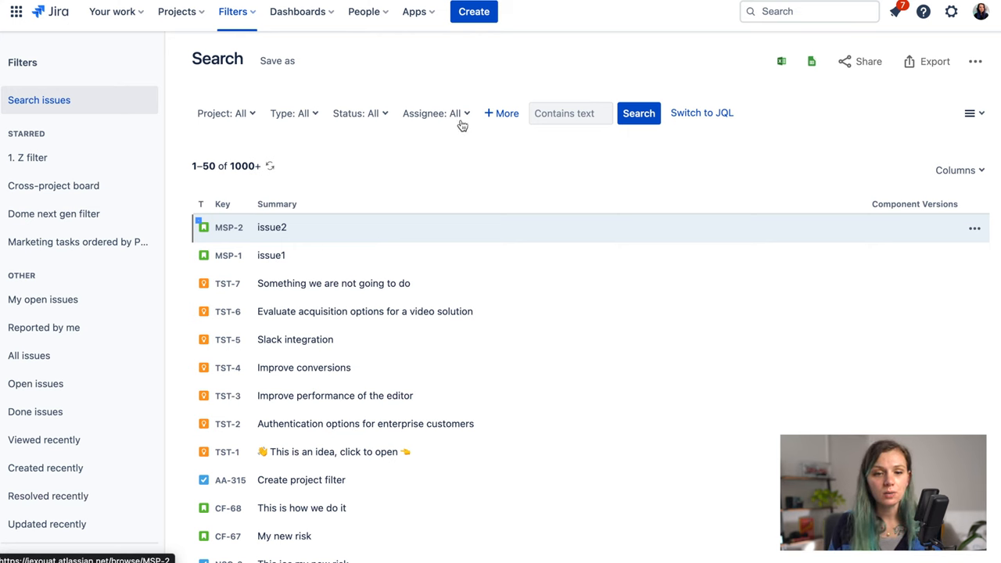
- Filter issues to Type Bug and Assignee Current User, then browse the More fields list
click(294, 112)
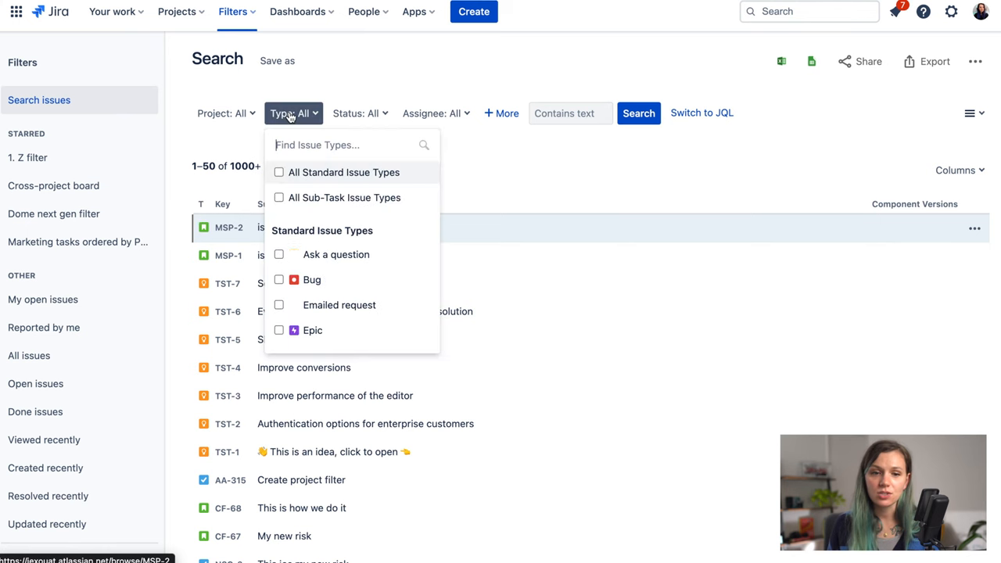
click(278, 278)
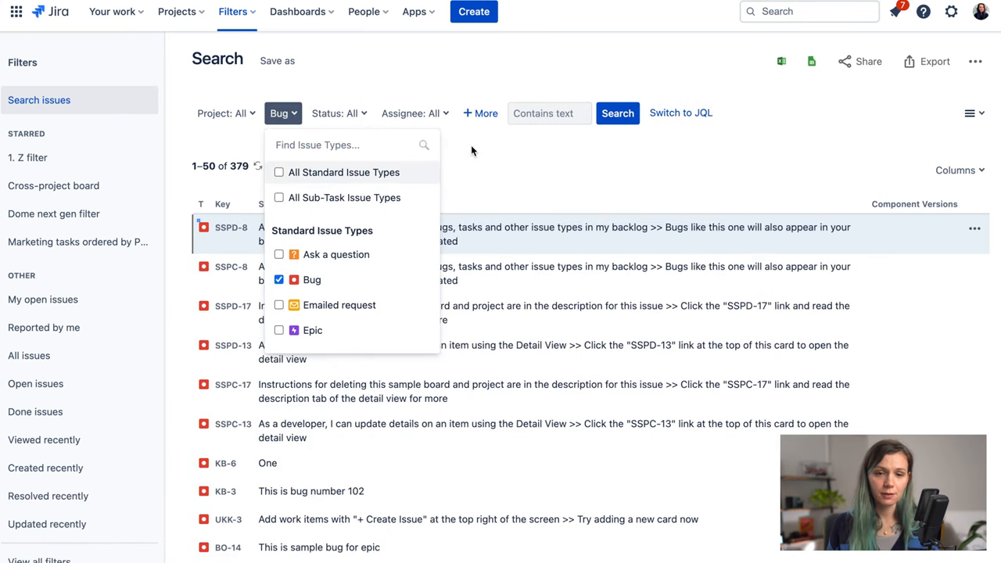
click(415, 113)
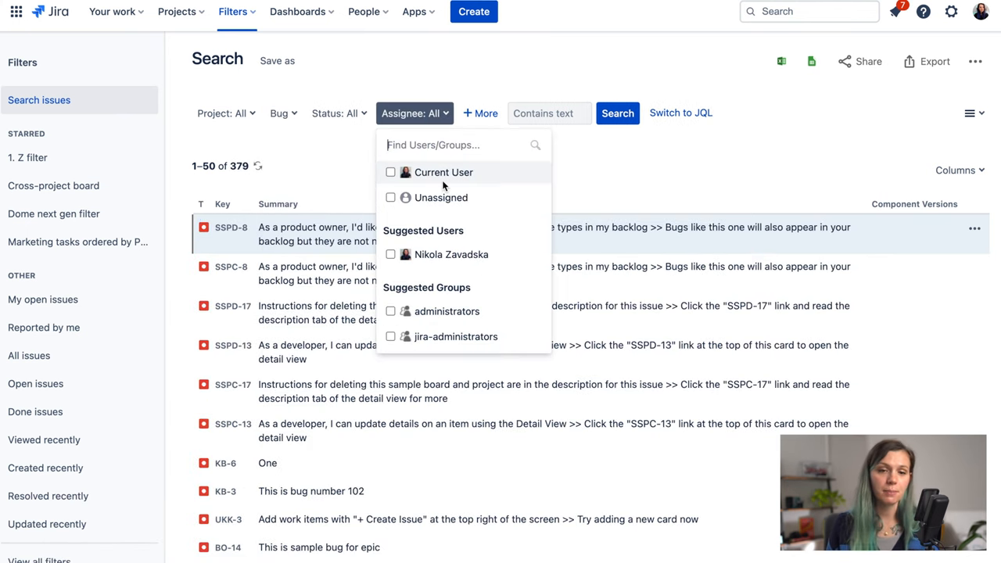
click(391, 172)
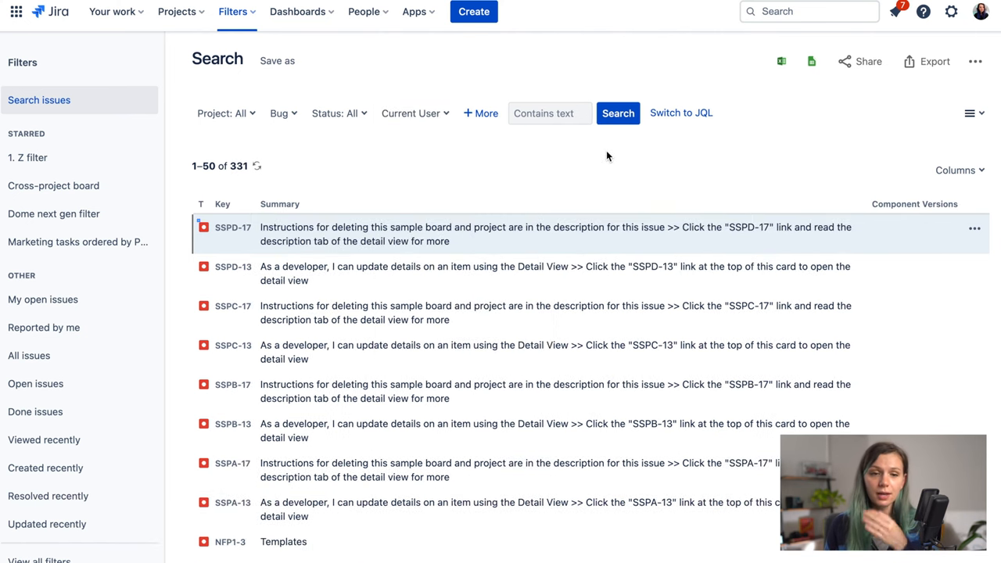
mouse_move(508, 129)
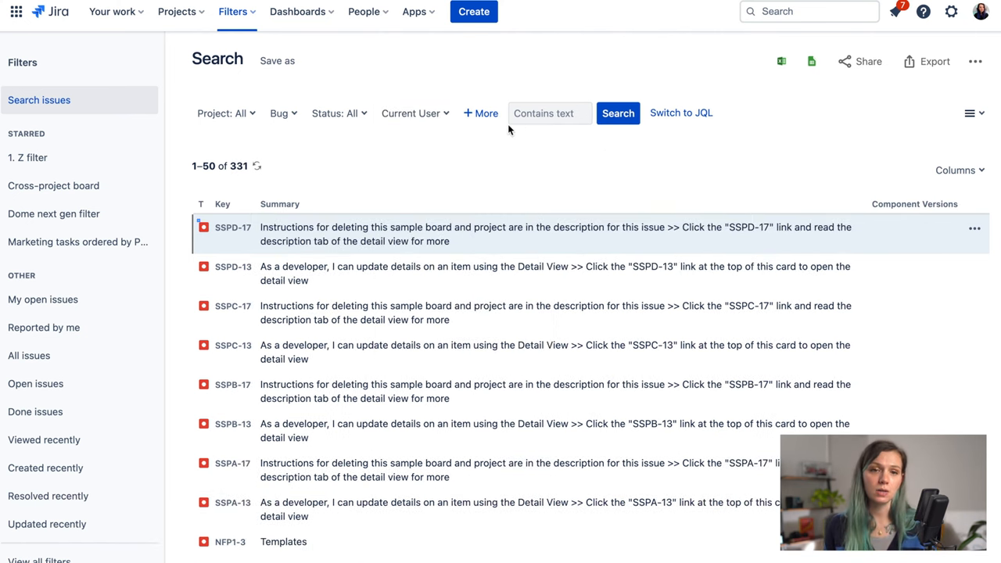
click(480, 113)
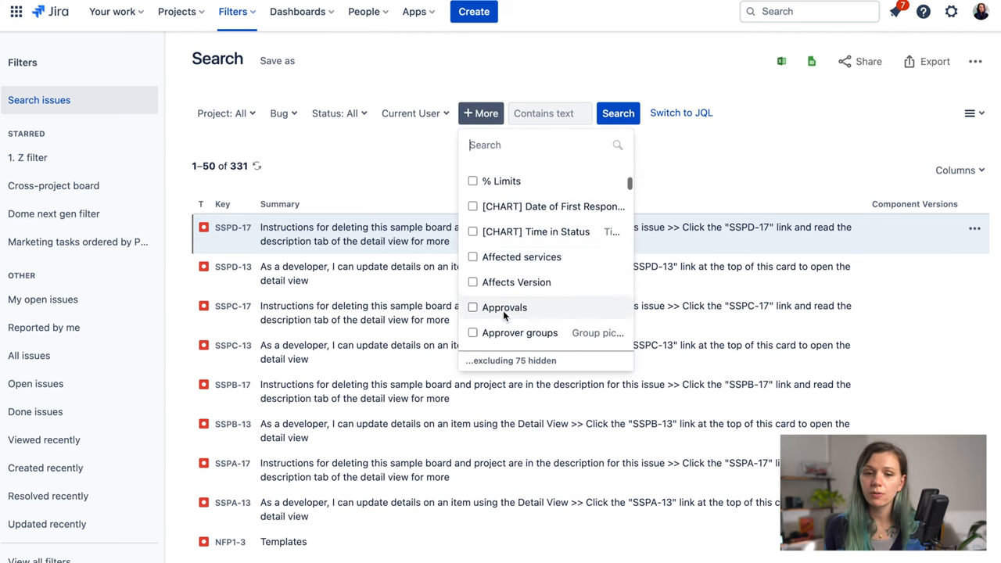
scroll(down, 3)
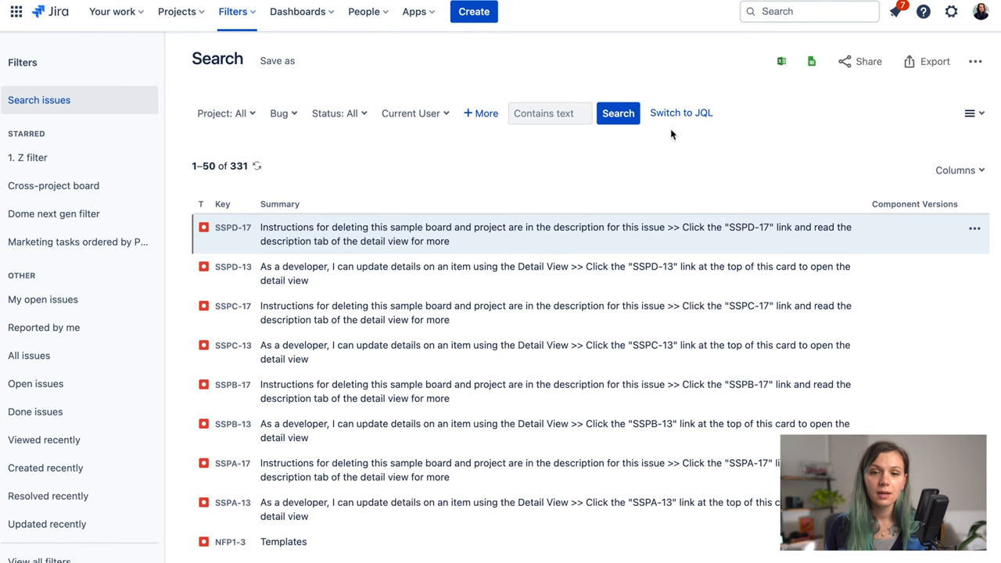
mouse_move(681, 112)
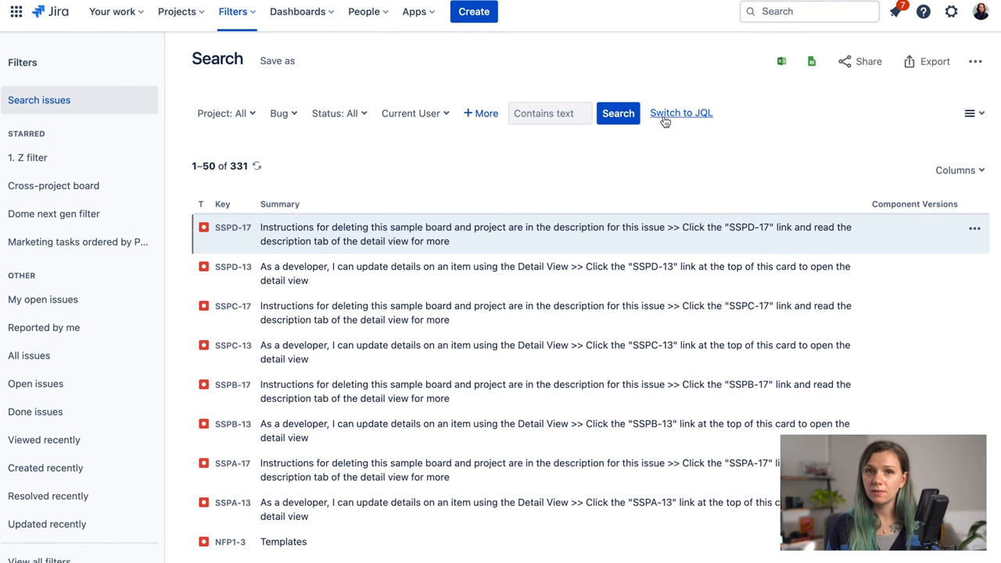
- Switch the 331-result search to JQL: assignee in currentUser() AND issuetype = Bug ORDER BY created
click(680, 112)
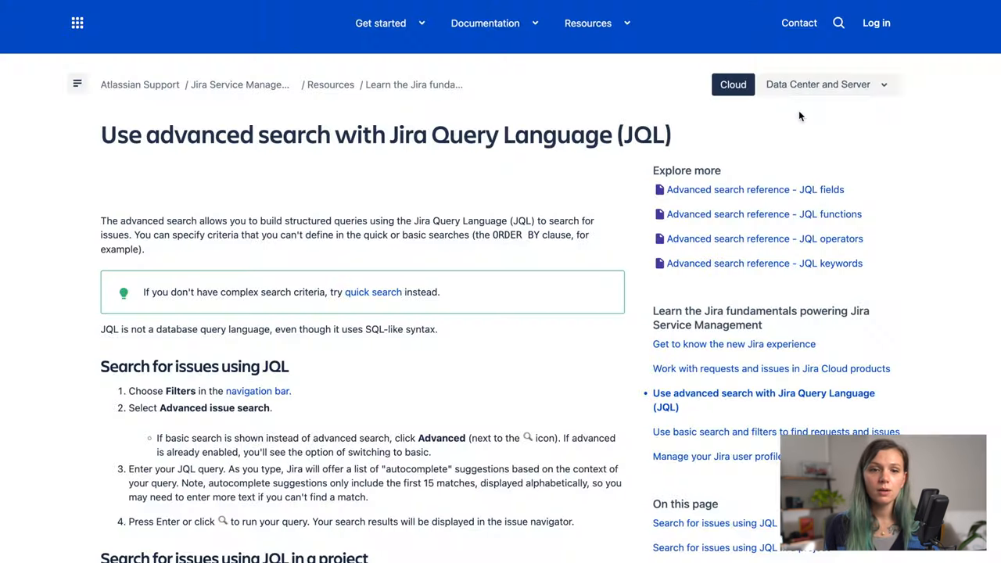
scroll(down, 3)
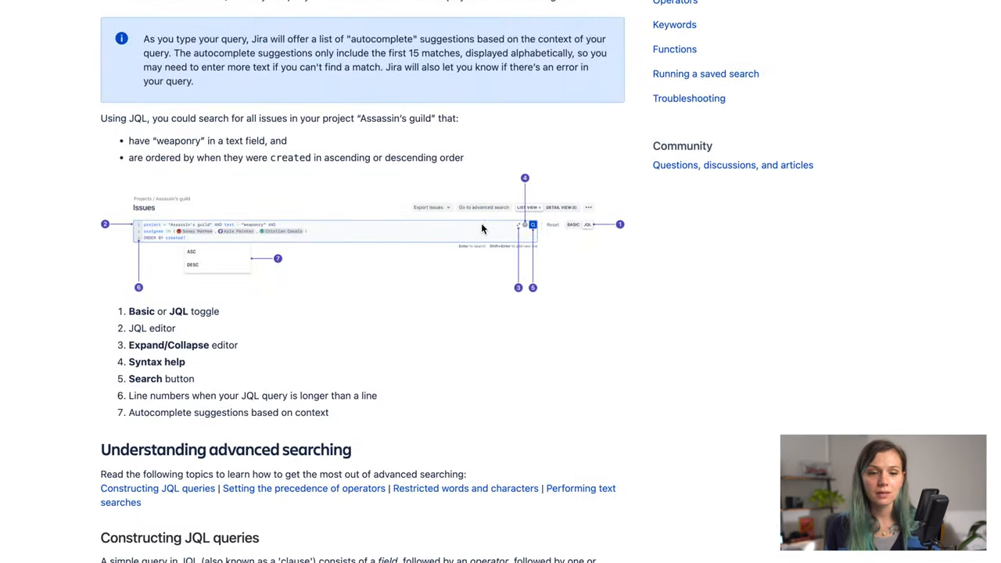
scroll(down, 3)
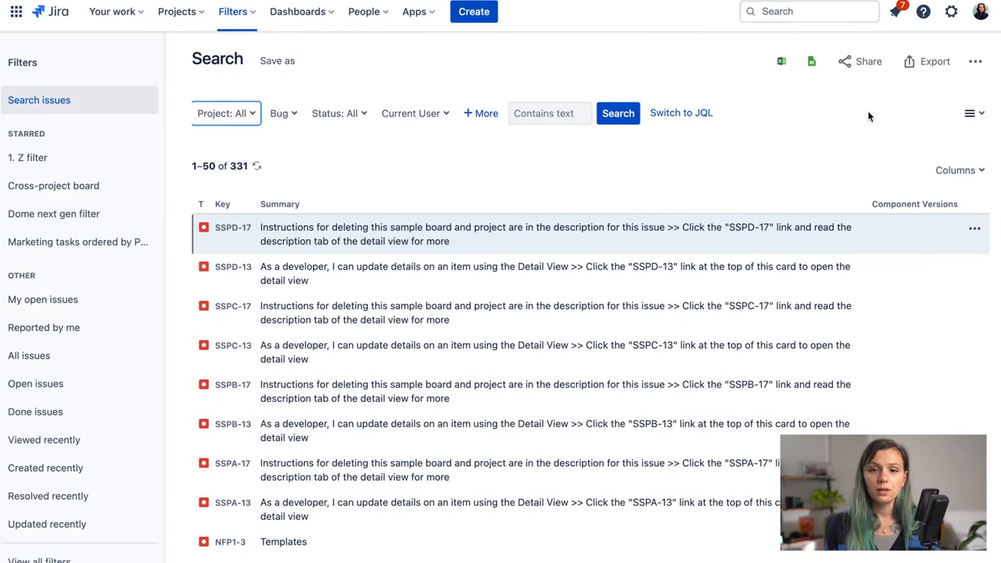
mouse_move(316, 116)
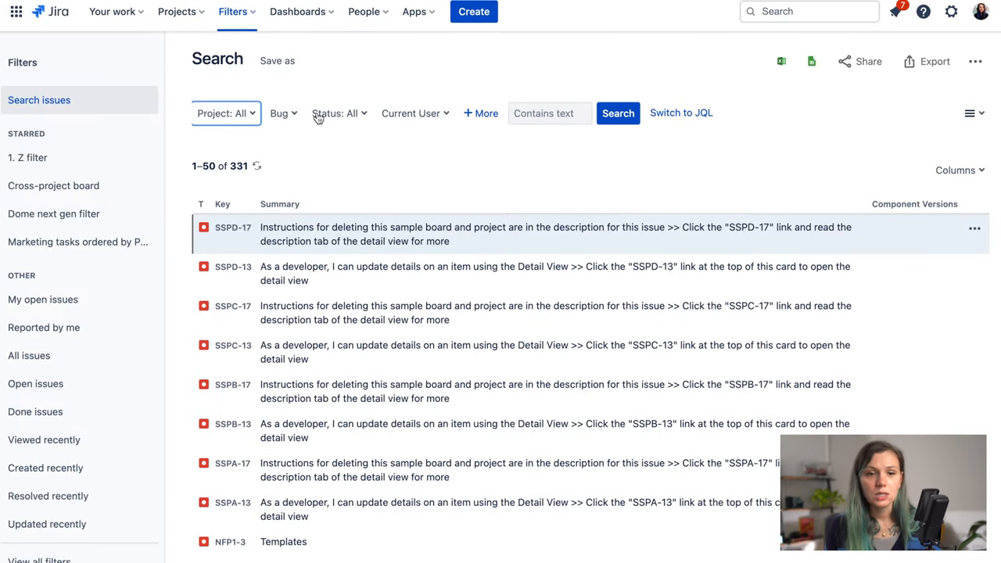
mouse_move(682, 113)
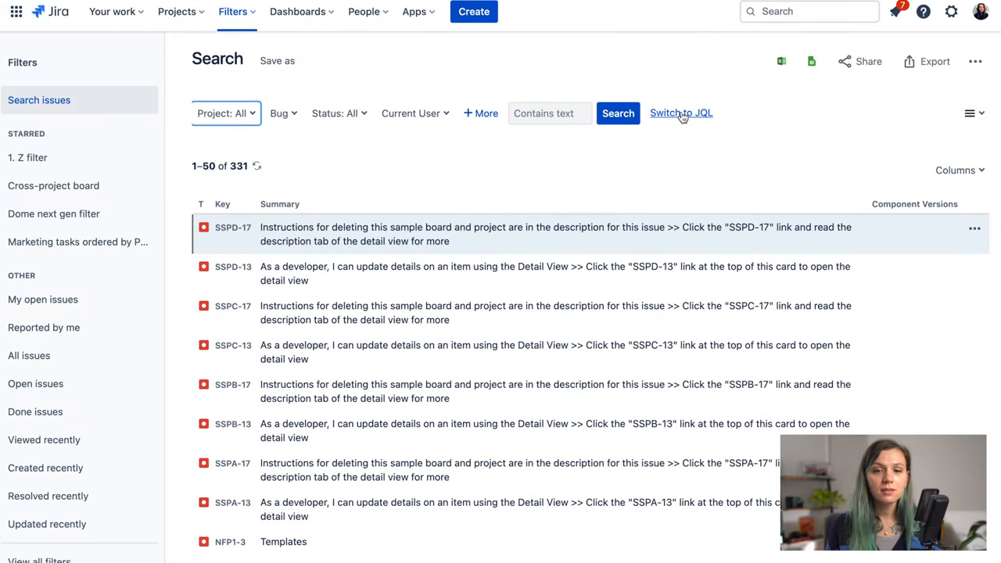
click(680, 113)
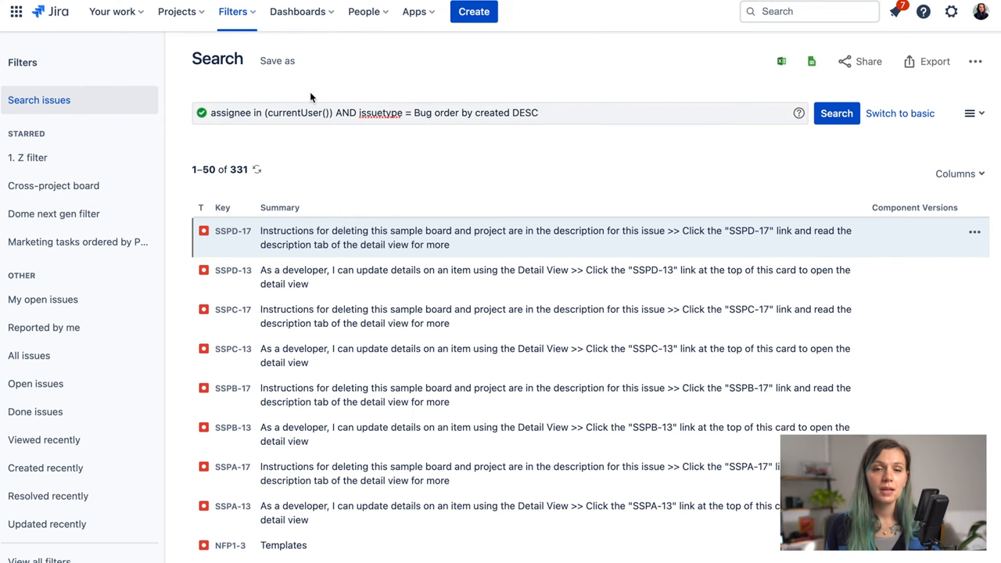
mouse_move(277, 61)
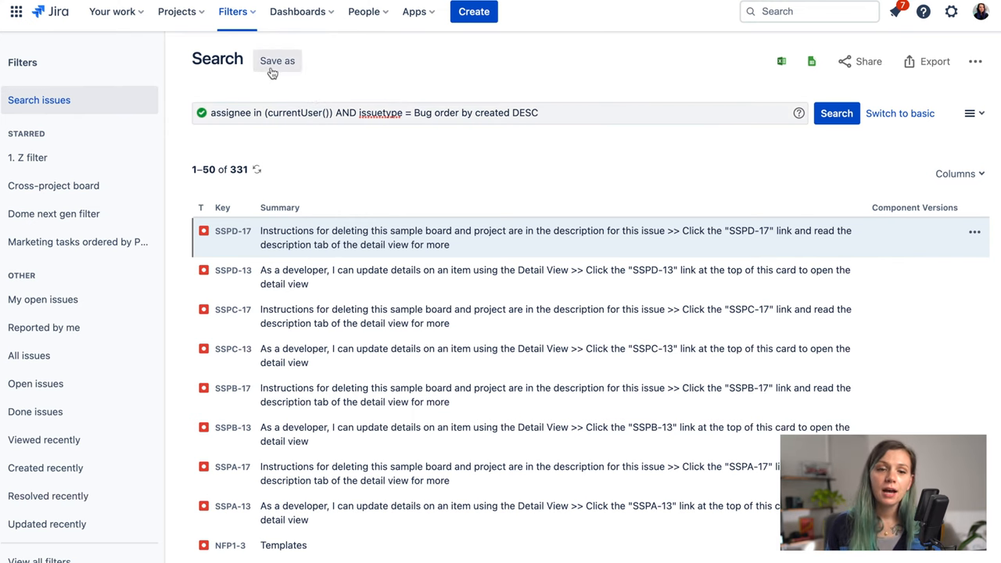
- Save the search as a filter named 'All bugs assigned to Nikki'
click(277, 60)
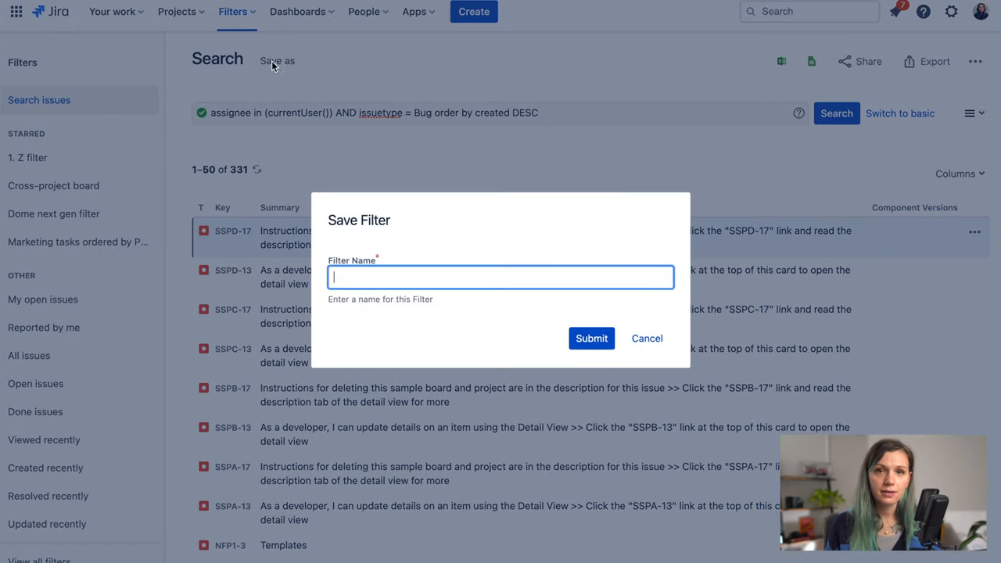
mouse_move(301, 280)
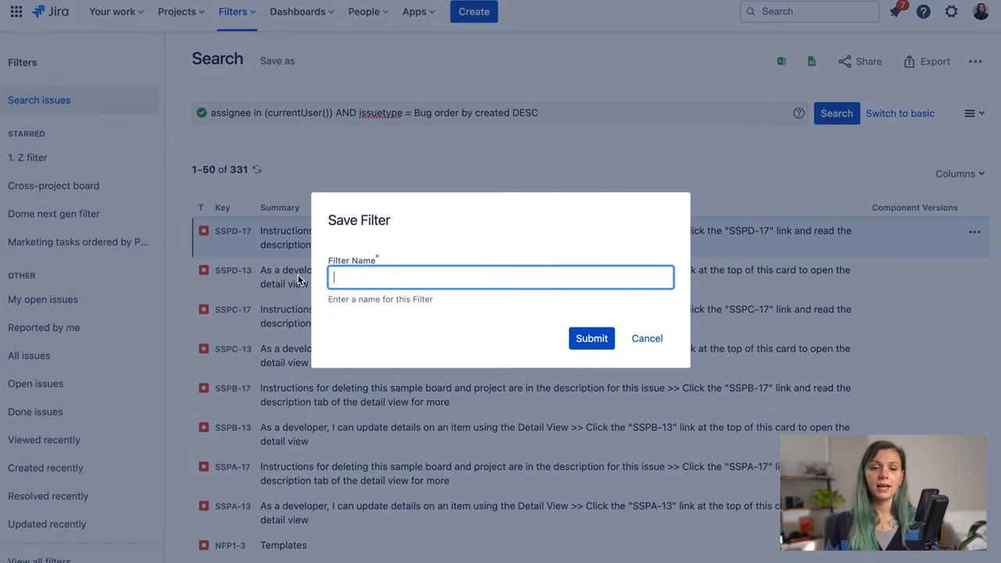
mouse_move(507, 282)
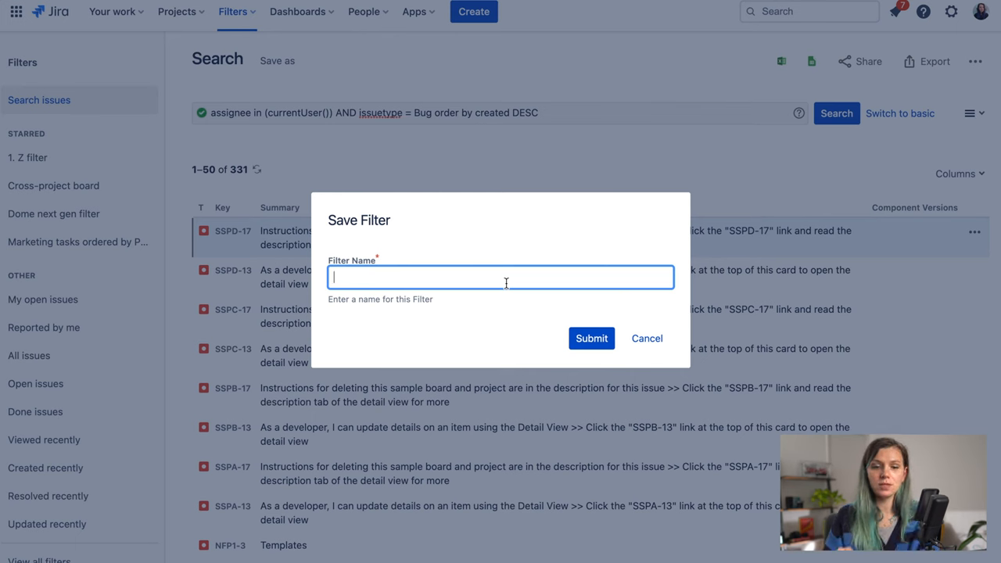
text(All)
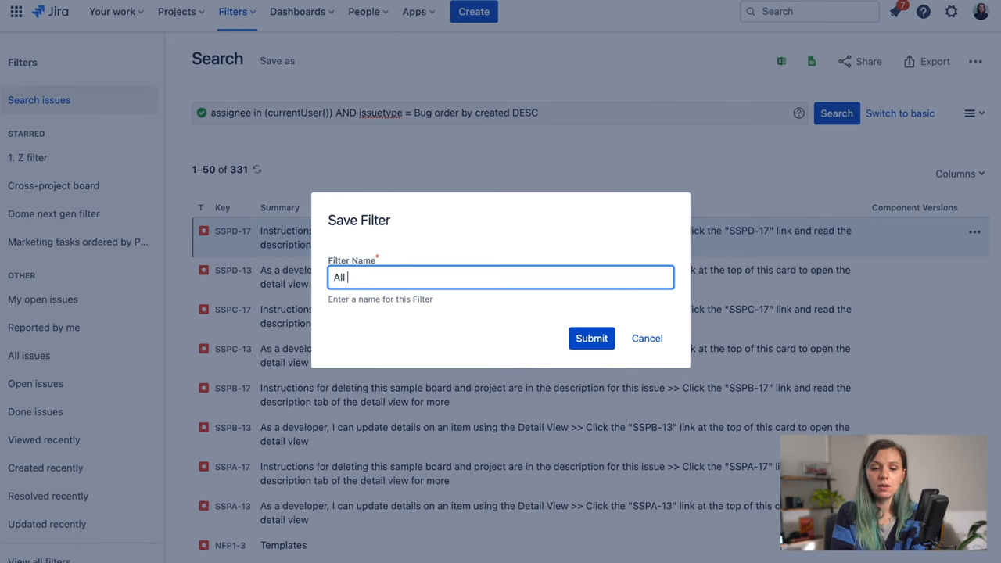
text(bugs as)
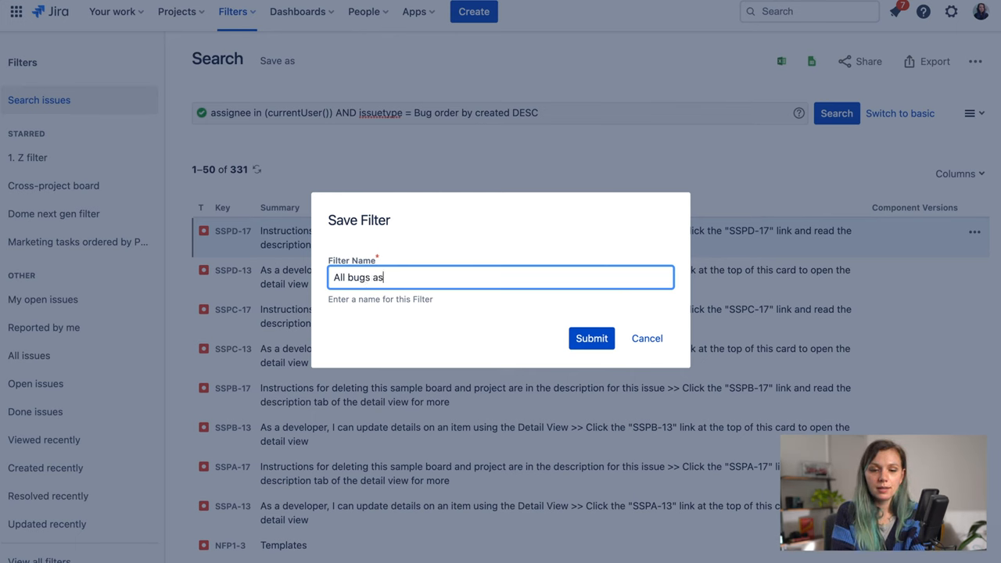
text(signed to Nikk)
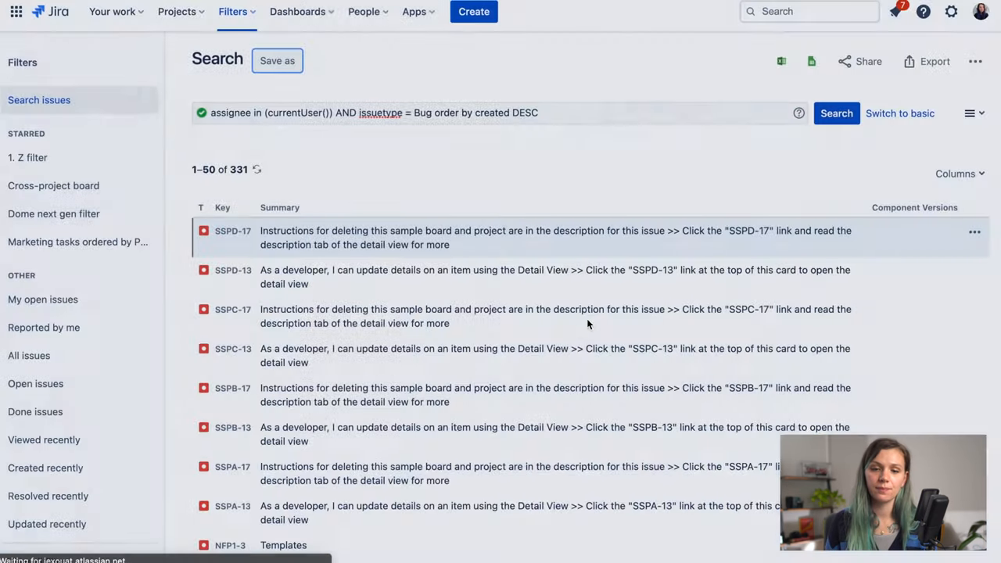
click(65, 184)
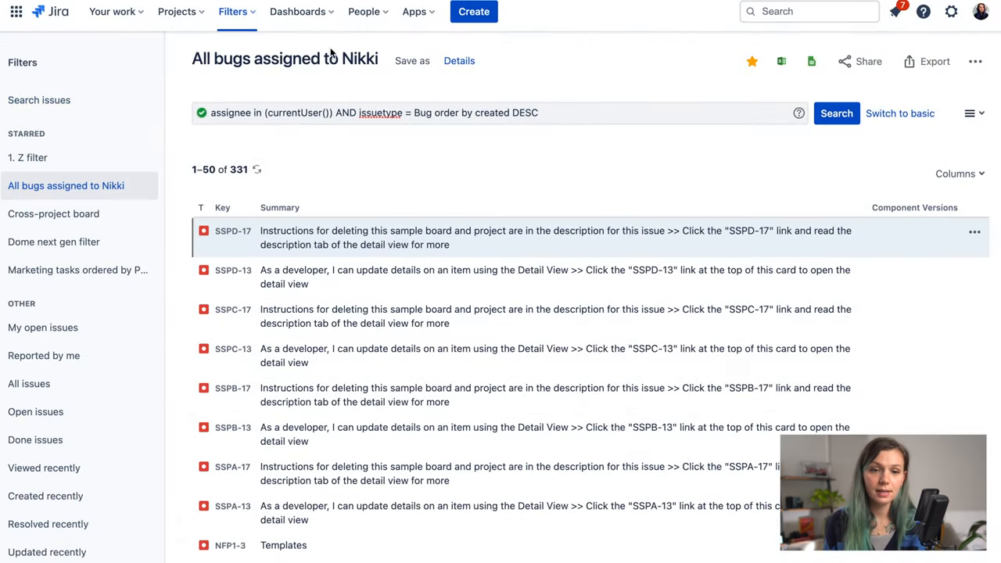
- Review the filter's Details and sharing permissions, keep it private, then go to View all filters
click(460, 61)
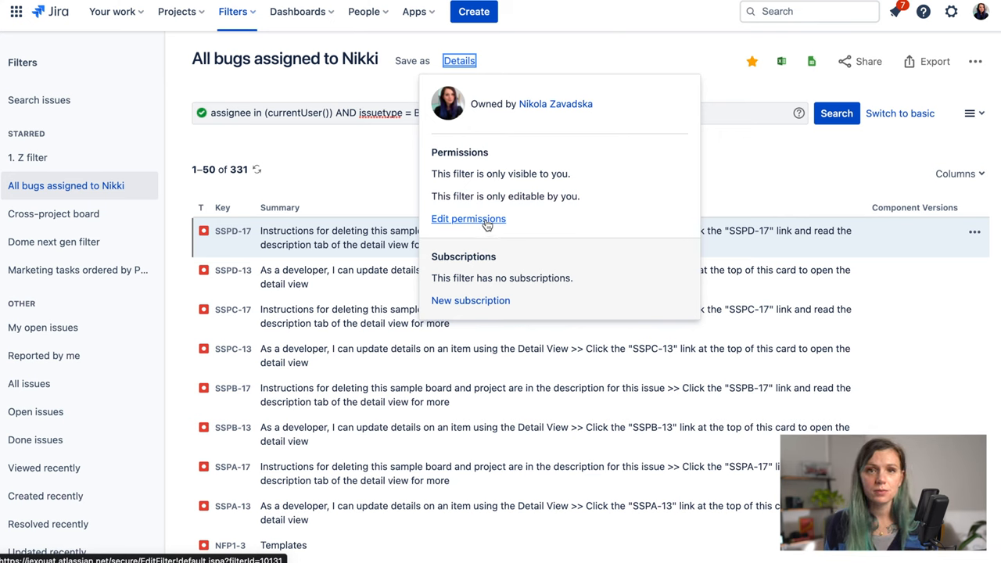
mouse_move(473, 227)
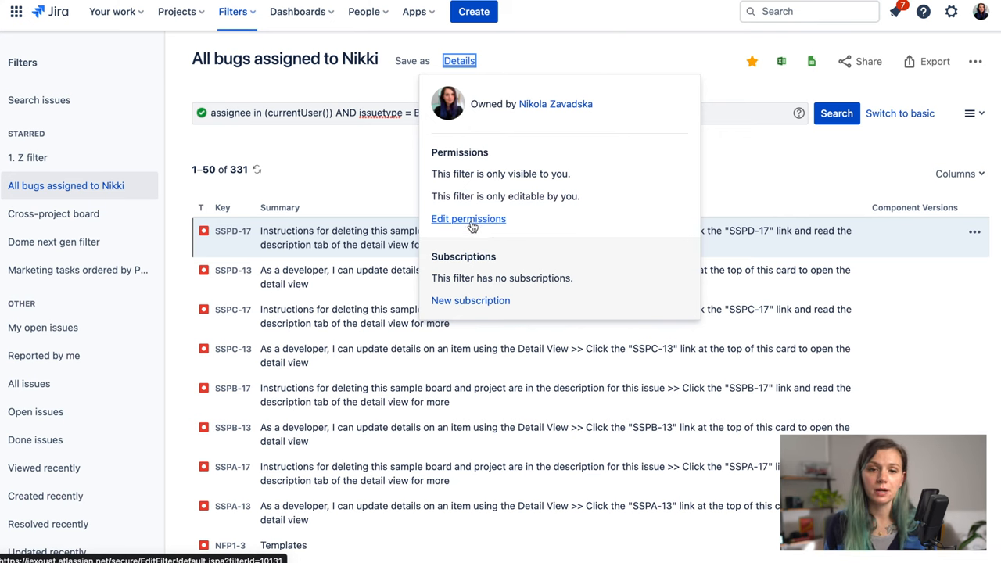
click(468, 219)
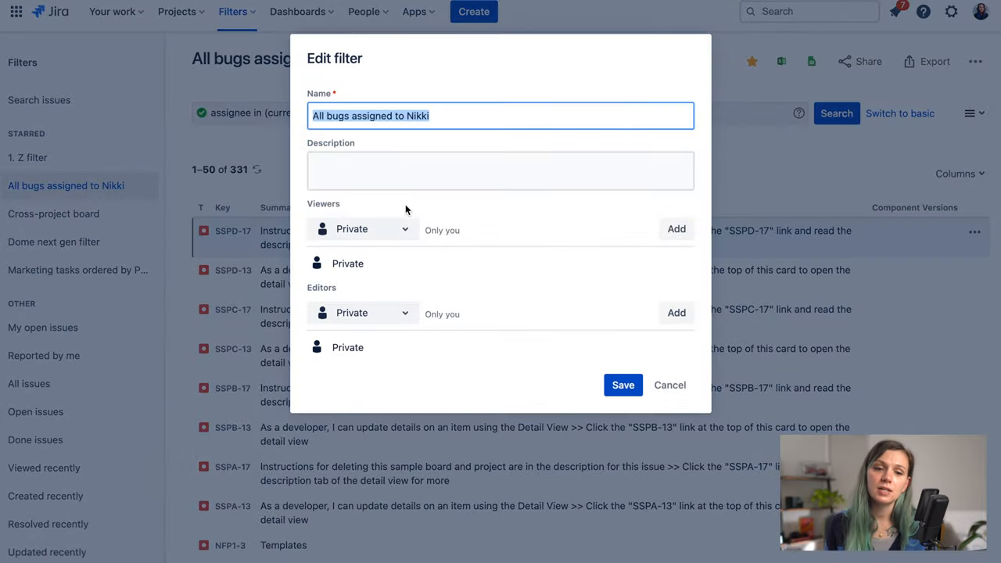
click(361, 229)
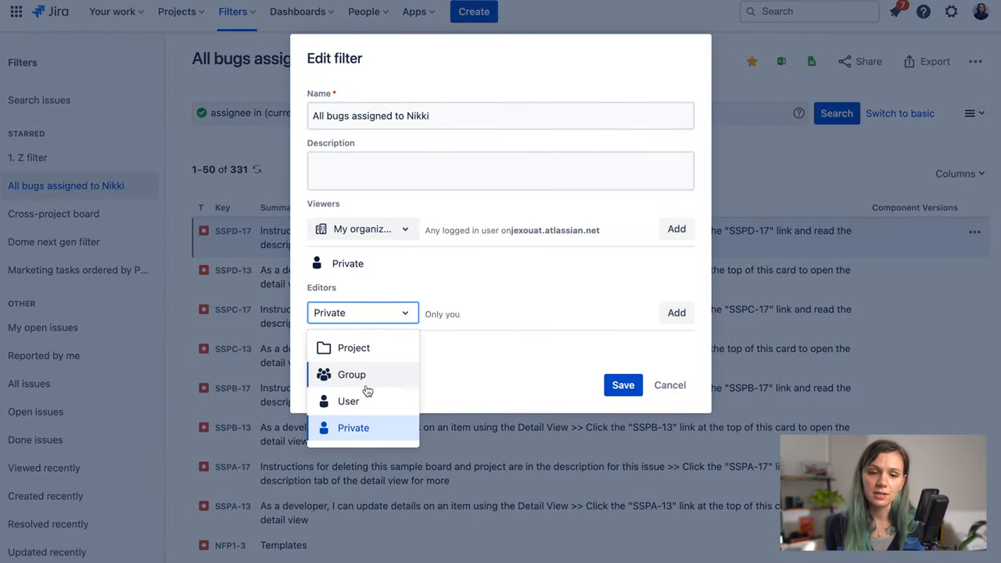
mouse_move(382, 377)
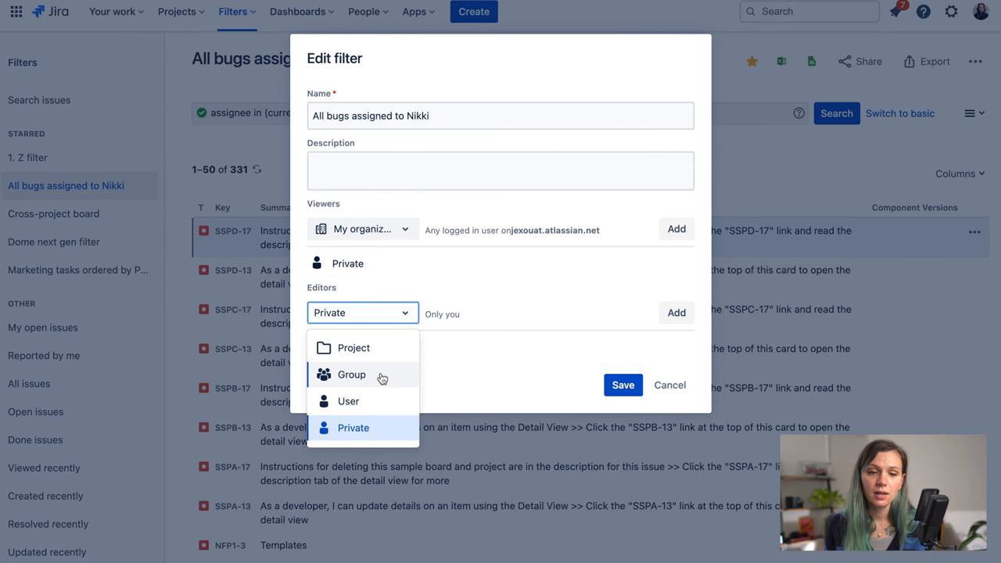
click(669, 384)
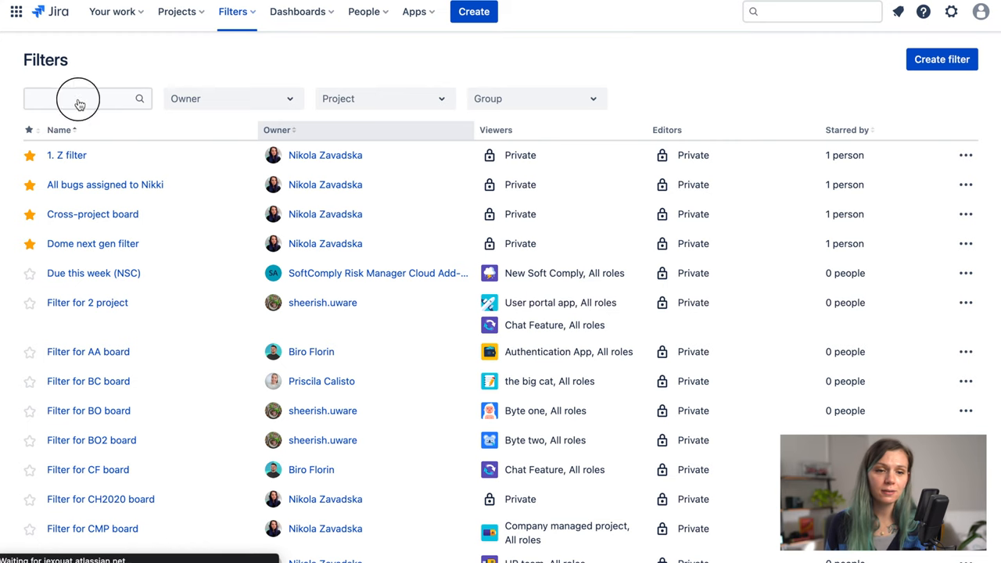
- Search 'nikki', reopen the All bugs assigned to Nikki filter in basic mode
text(nikki)
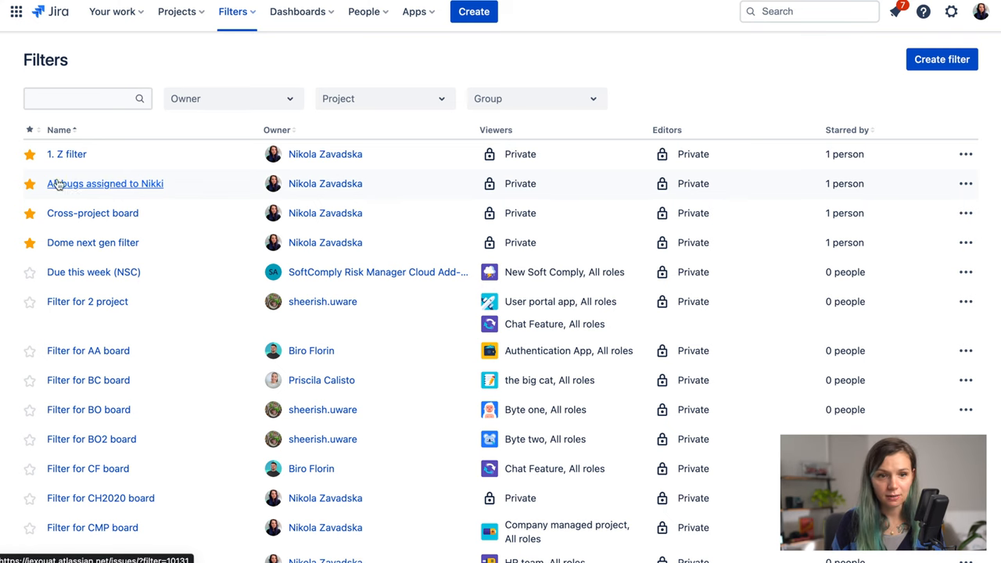
click(105, 183)
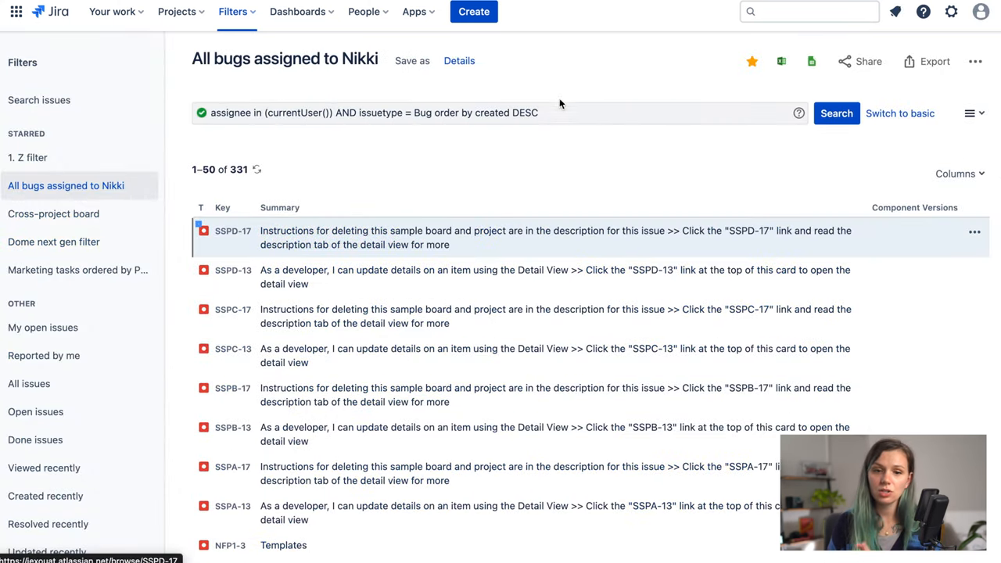
click(900, 113)
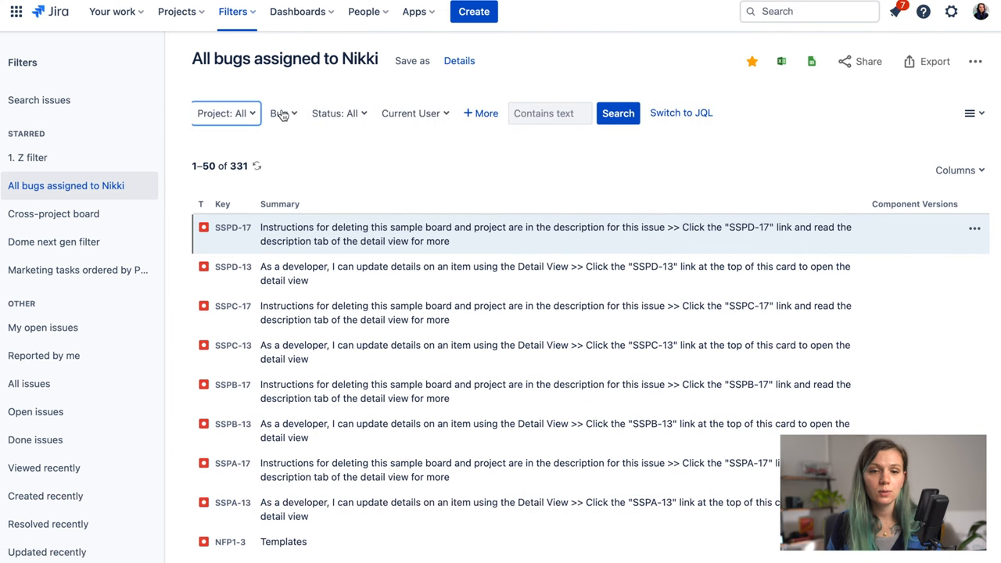
- Restrict the filter to the Chat Feature project and save the change
click(226, 113)
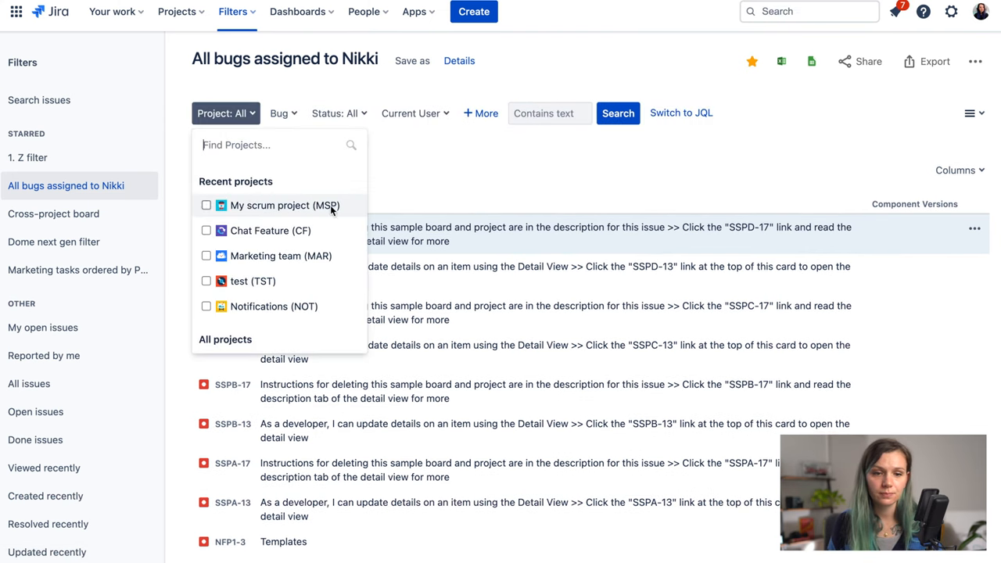
click(269, 230)
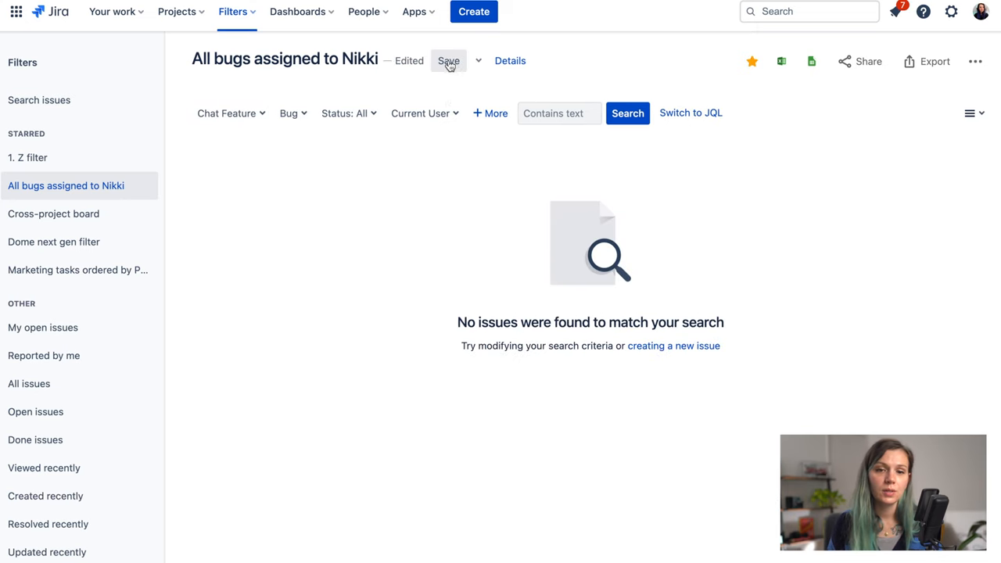
click(447, 59)
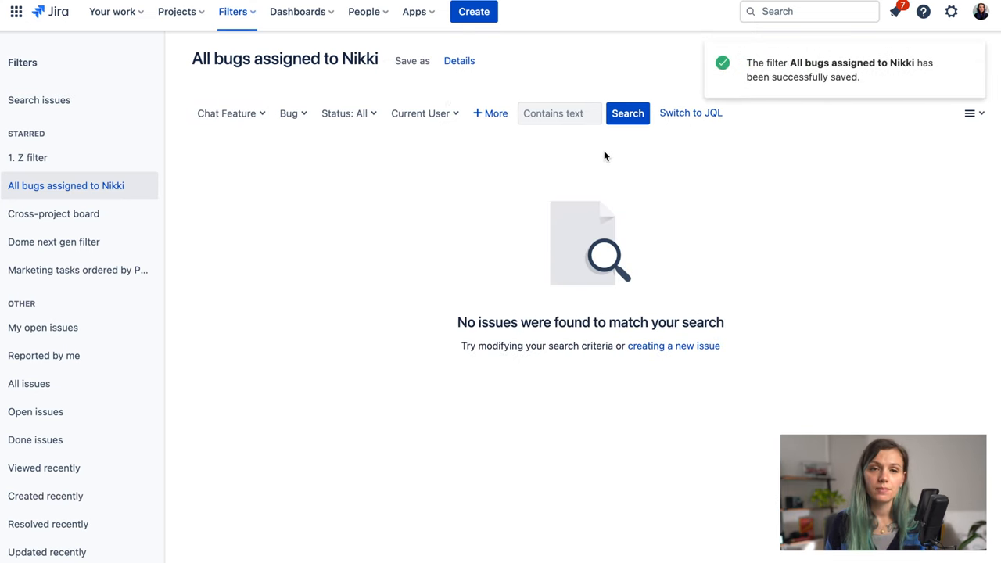